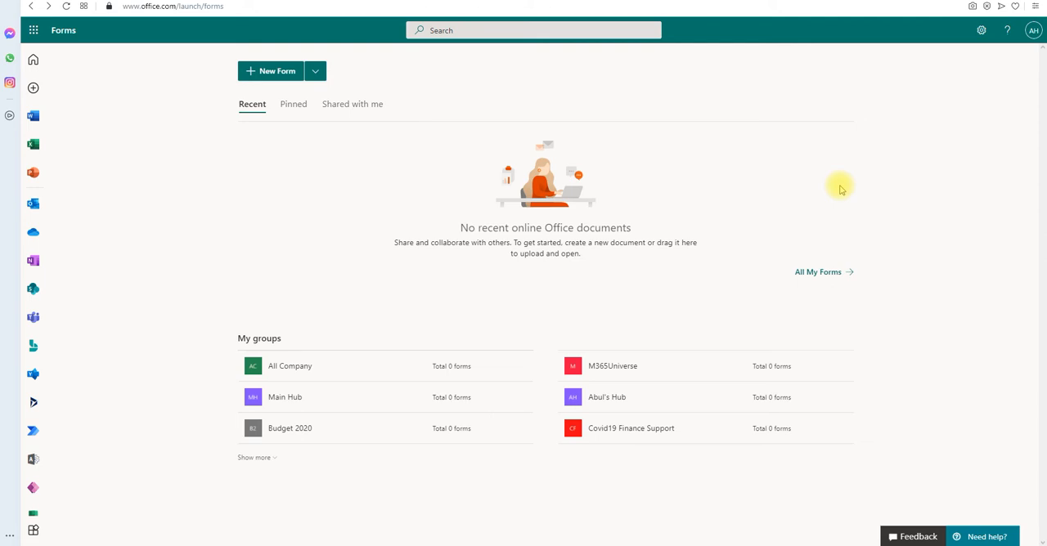
mouse_move(523, 249)
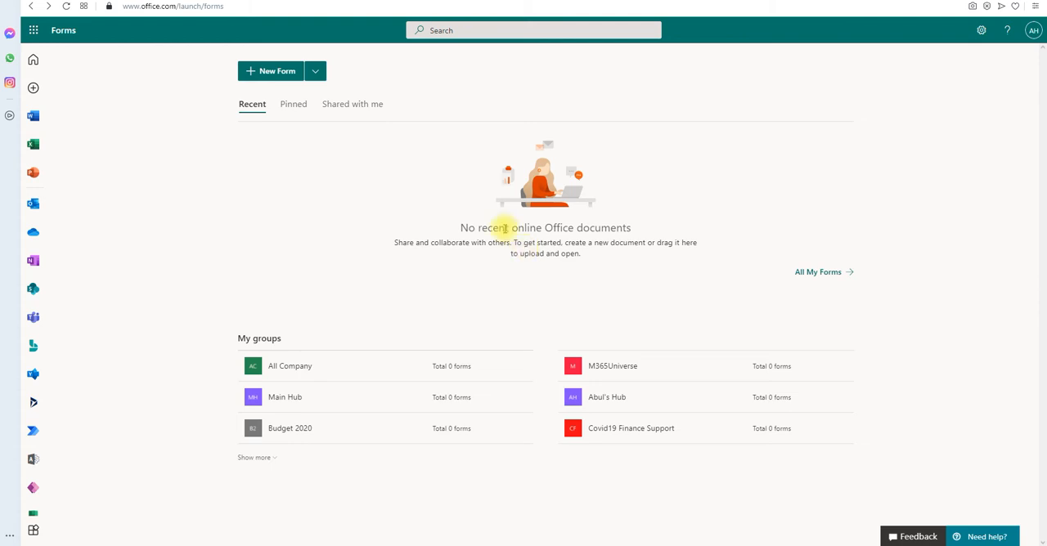
mouse_move(481, 262)
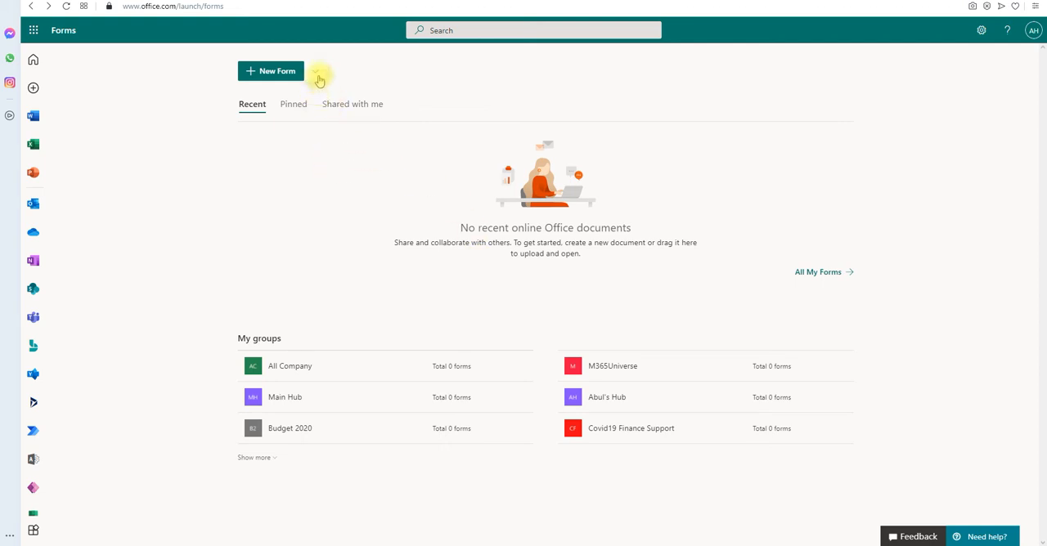
- Start a new quiz and rename its title to 'restricted quiz', then begin adding a question
click(314, 72)
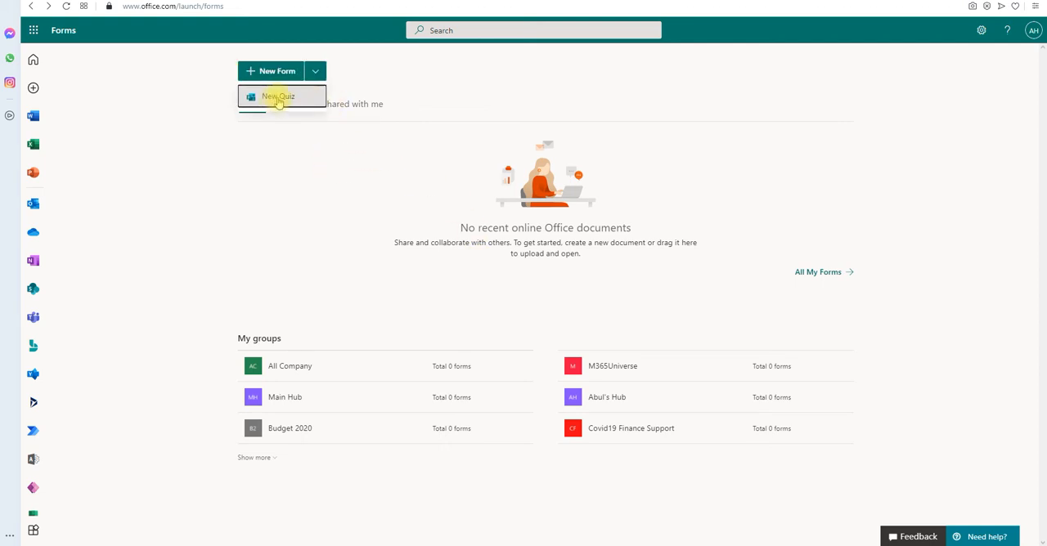
click(278, 96)
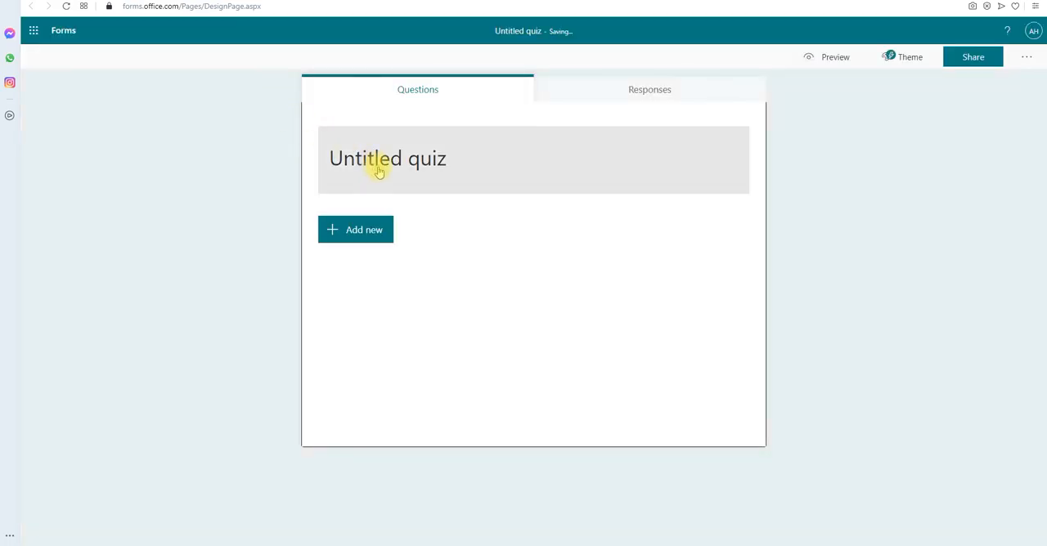
click(386, 158)
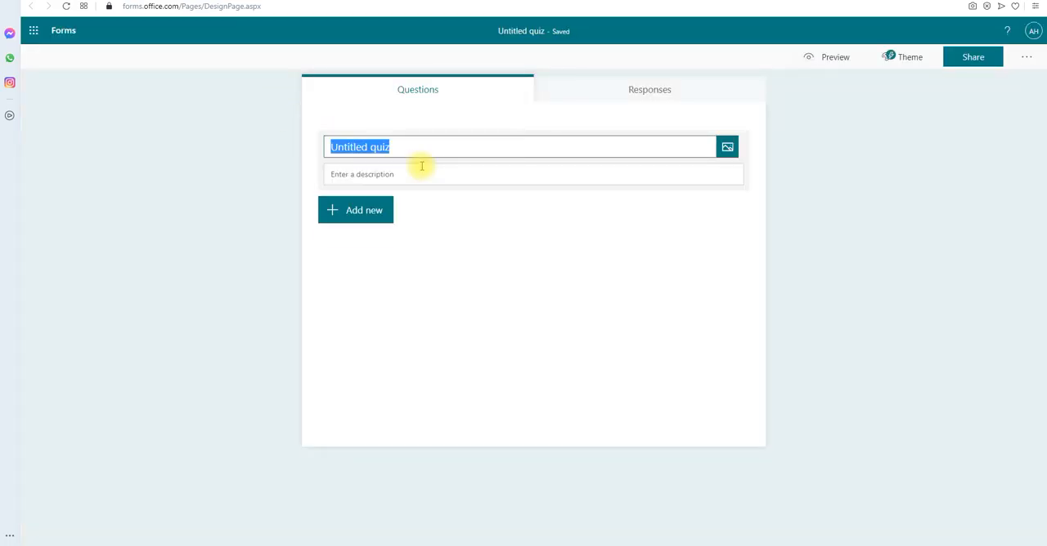
text(restrict)
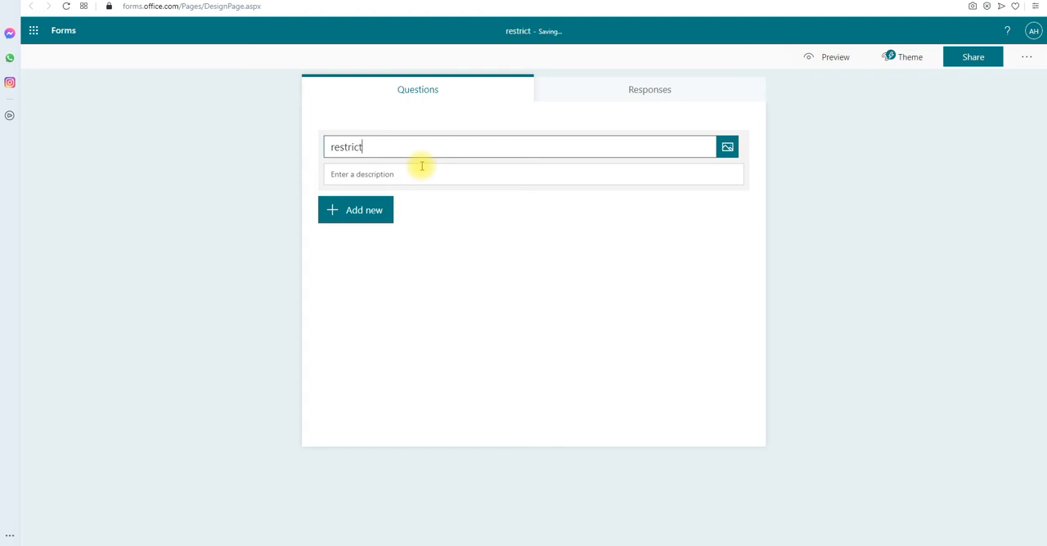
text(ed quix)
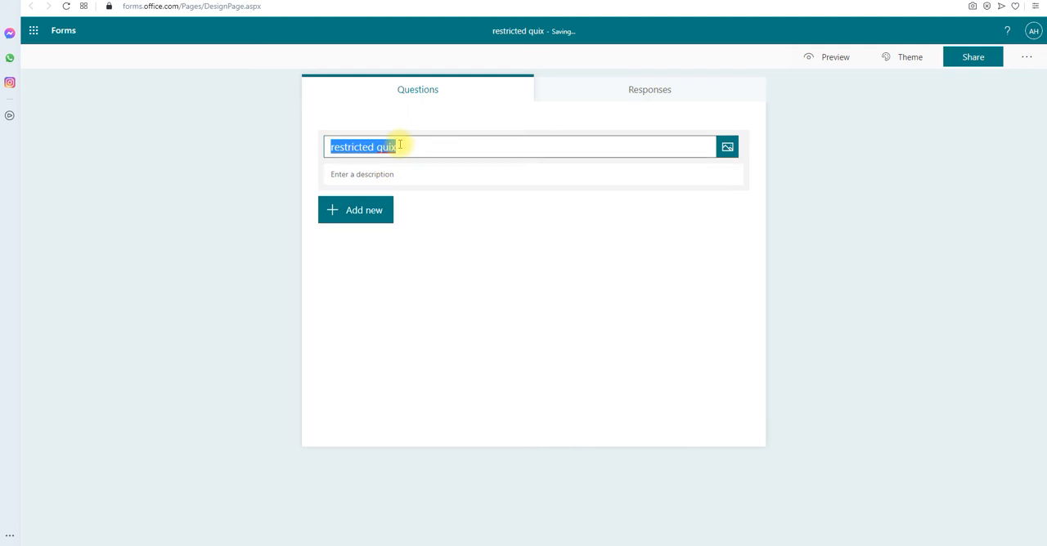
click(354, 209)
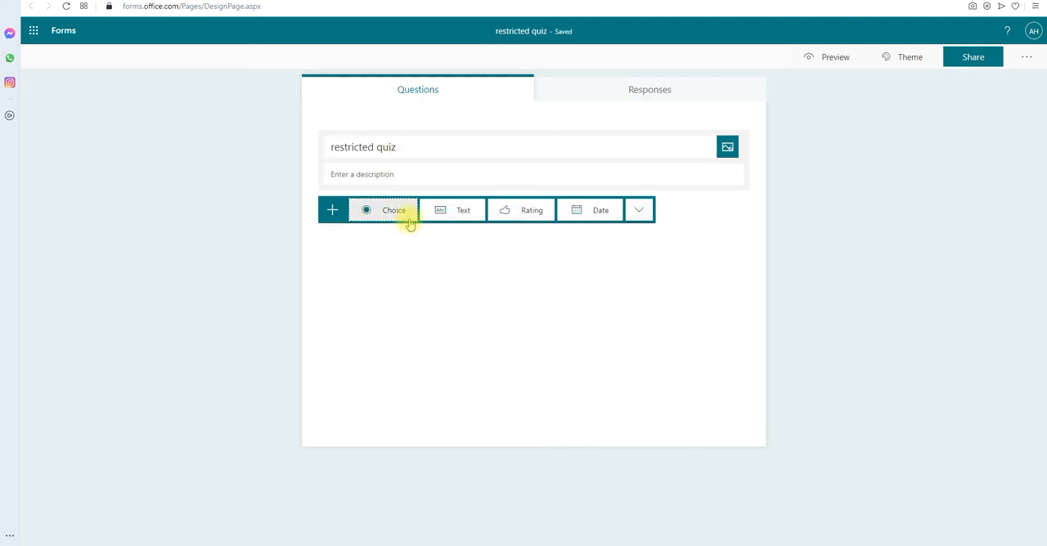
- Add the choice question 'are you free now?' with options no and yes, then go to Share
click(393, 210)
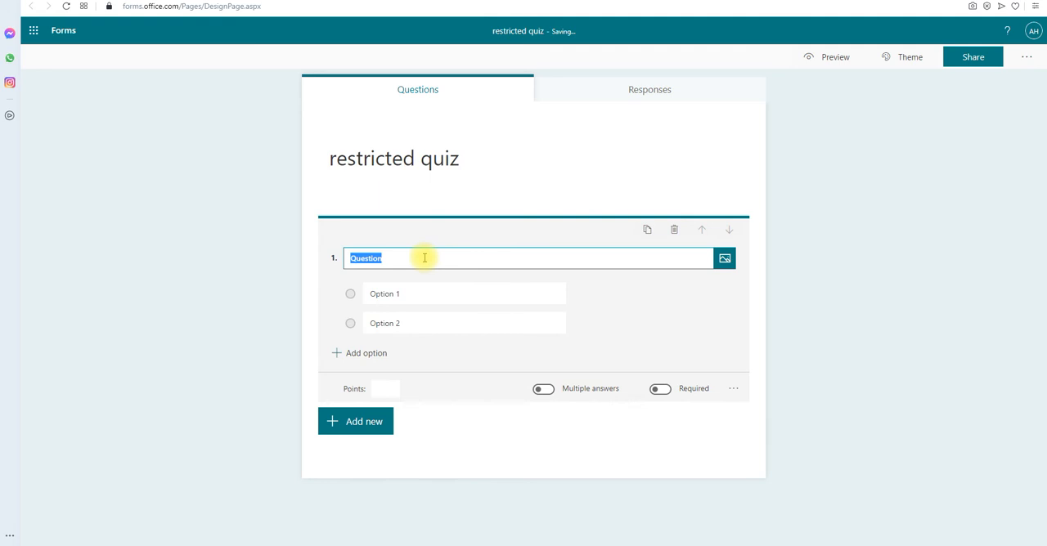
text(are yu)
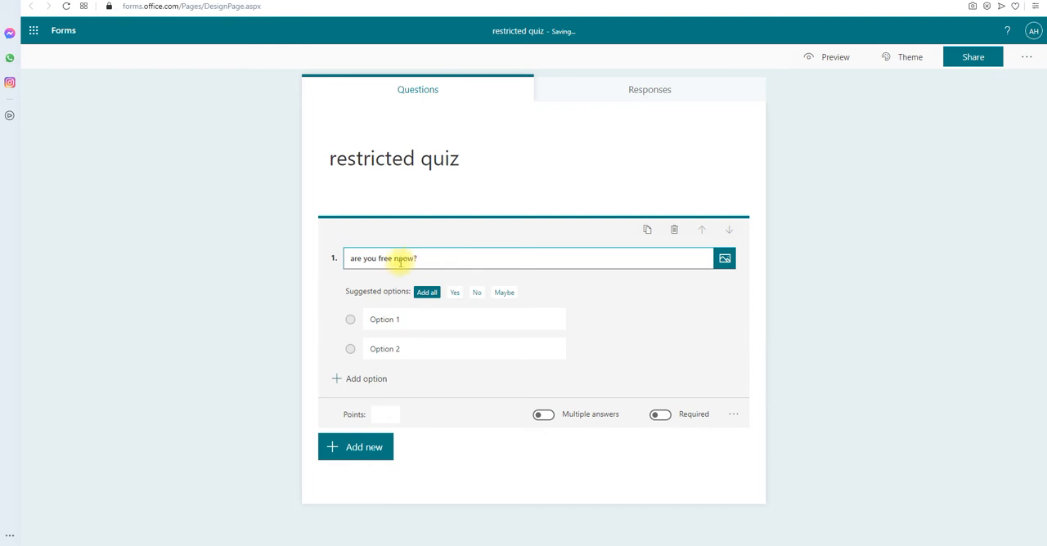
click(385, 319)
text(no)
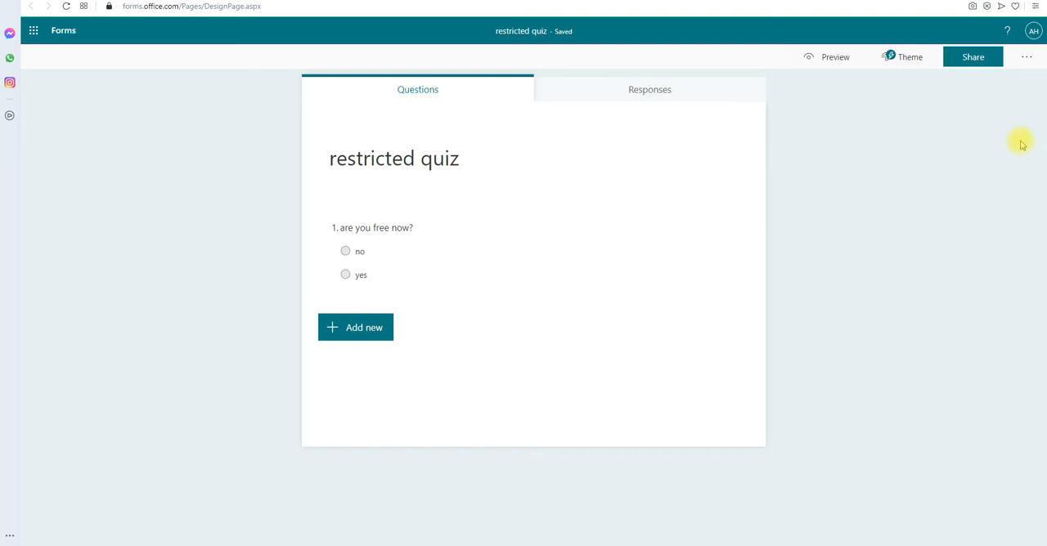
click(971, 56)
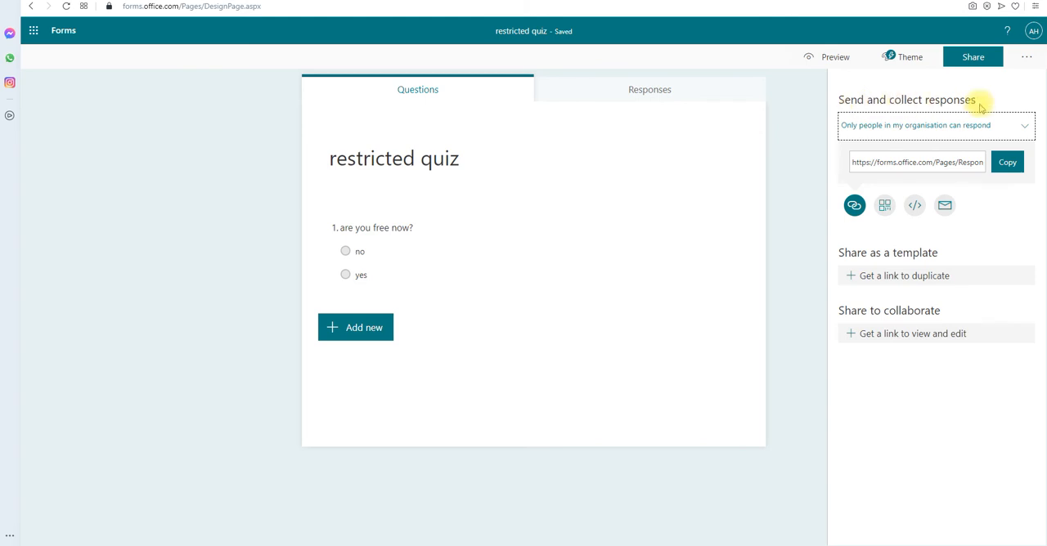
mouse_move(880, 144)
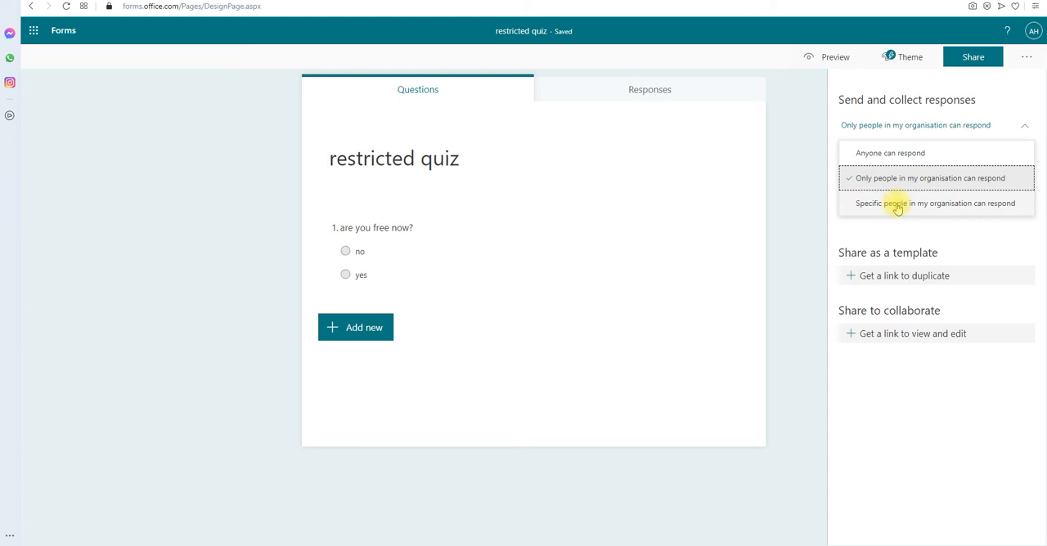
mouse_move(958, 206)
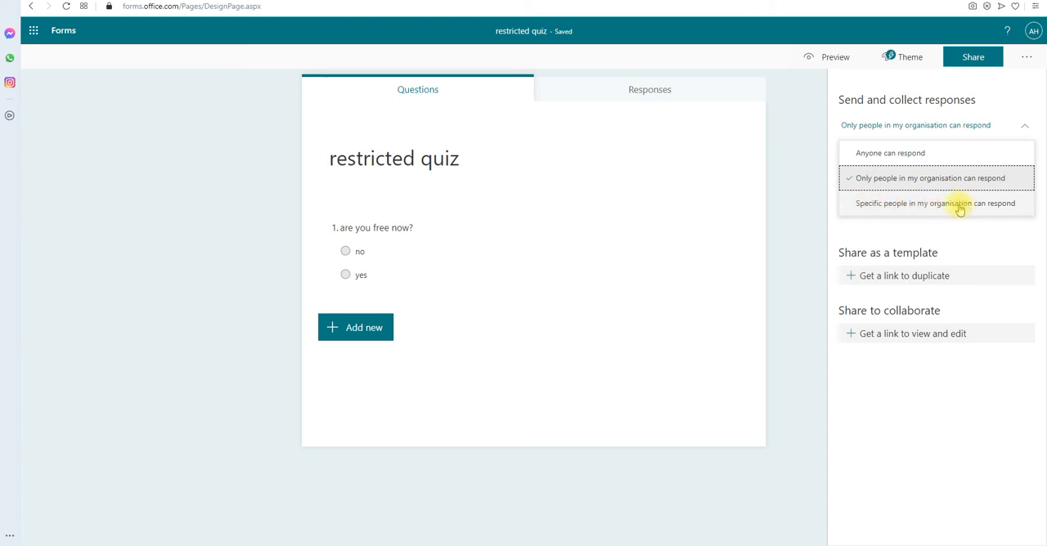
mouse_move(928, 206)
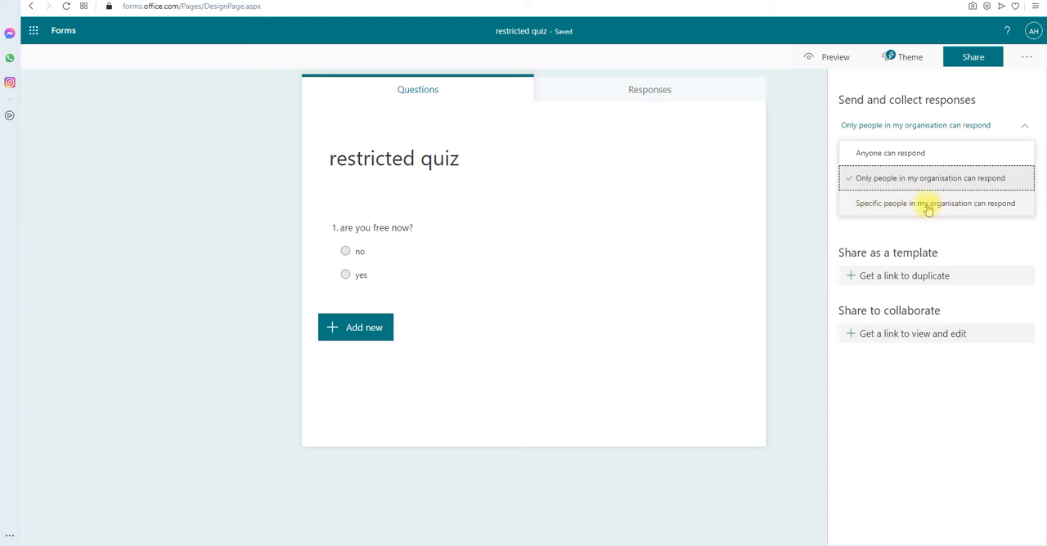
- Set responses to 'Specific people in my organisation can respond'
click(935, 203)
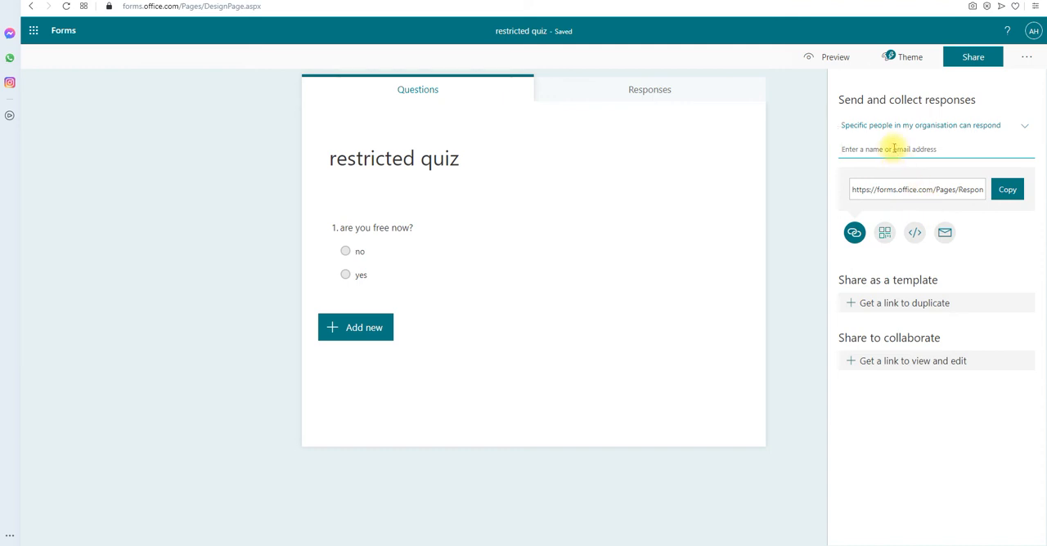
click(899, 149)
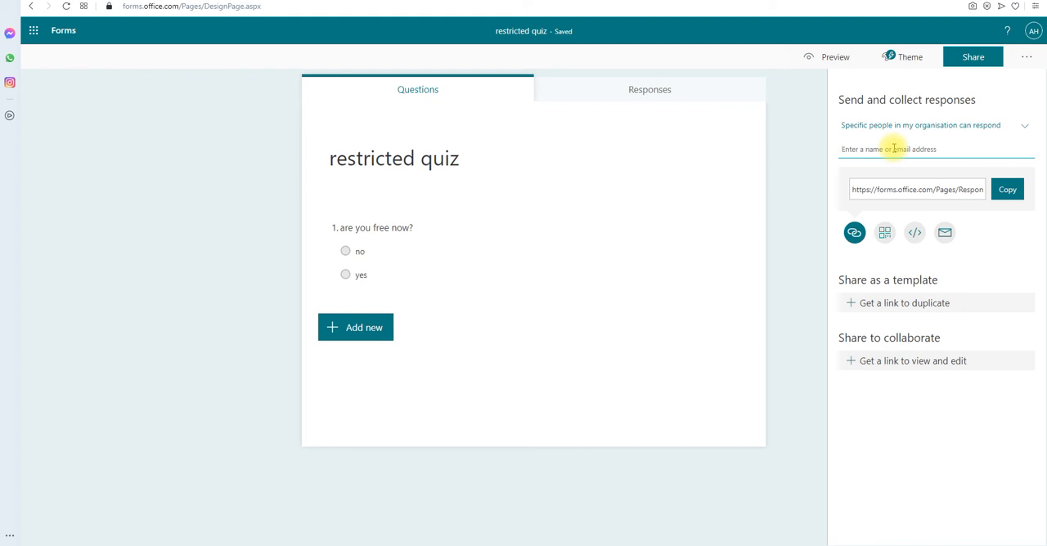
- Add the person matching 'abul' as an allowed responder and return to the Share pane
text(abul)
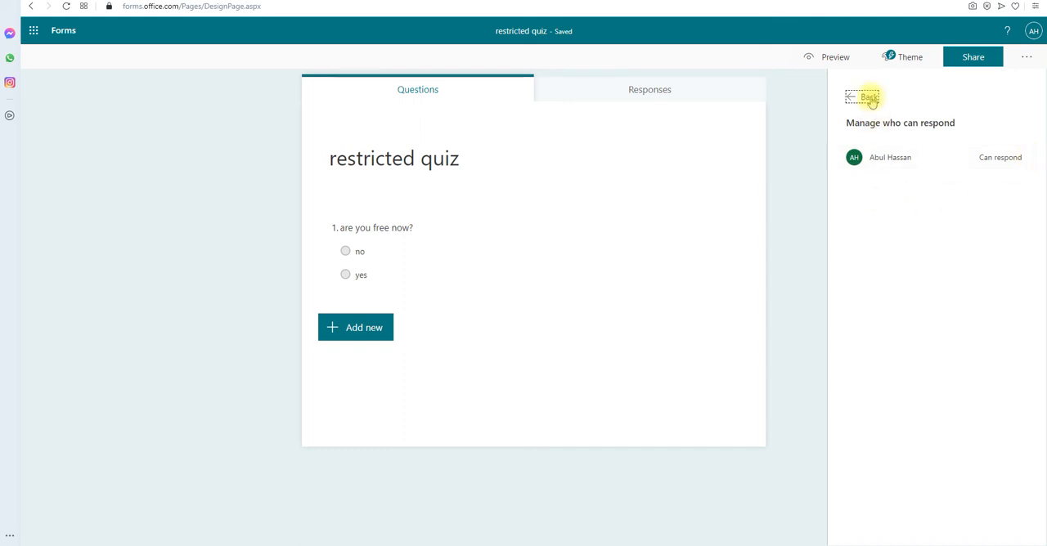
click(863, 97)
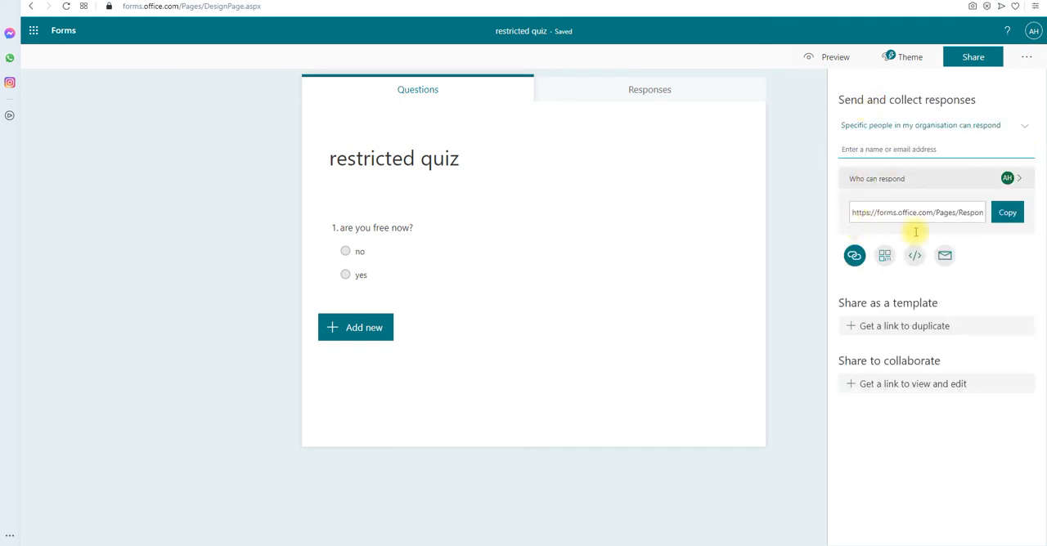
mouse_move(854, 255)
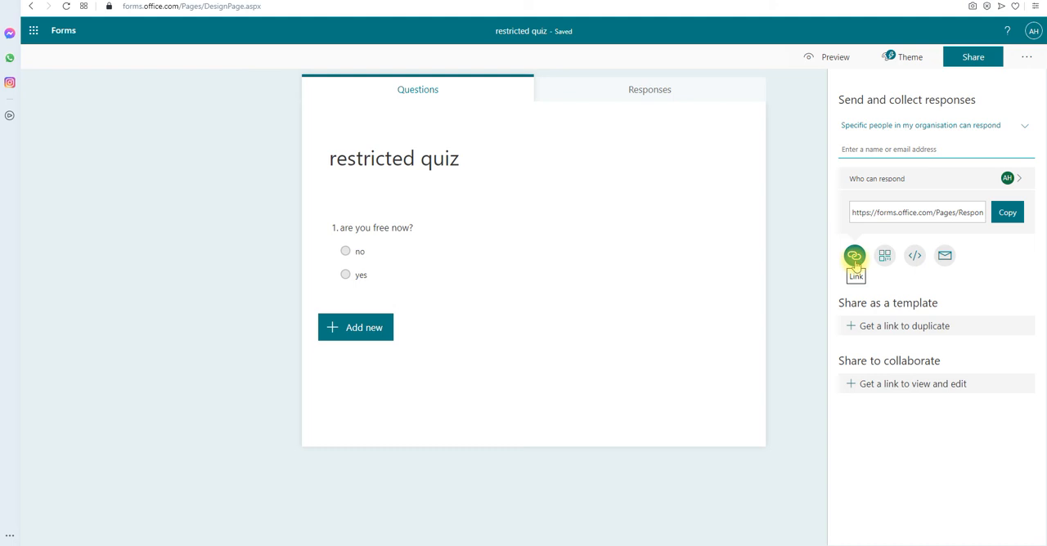
mouse_move(929, 291)
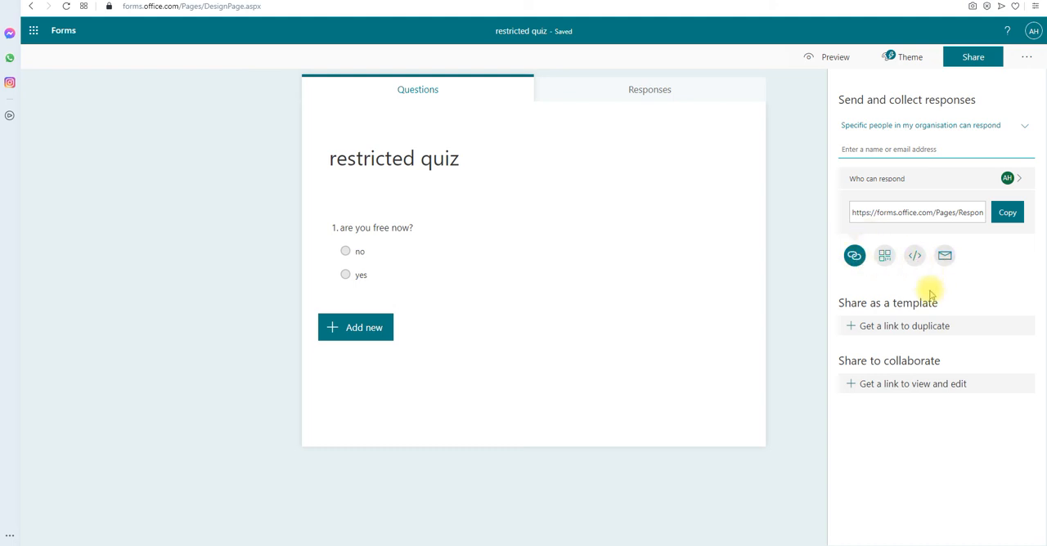
mouse_move(854, 255)
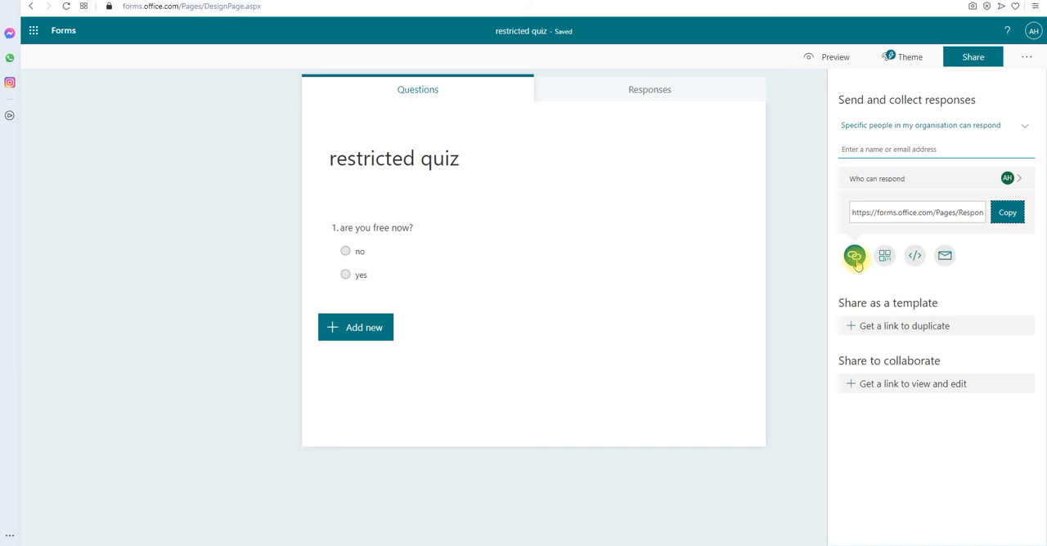
mouse_move(854, 255)
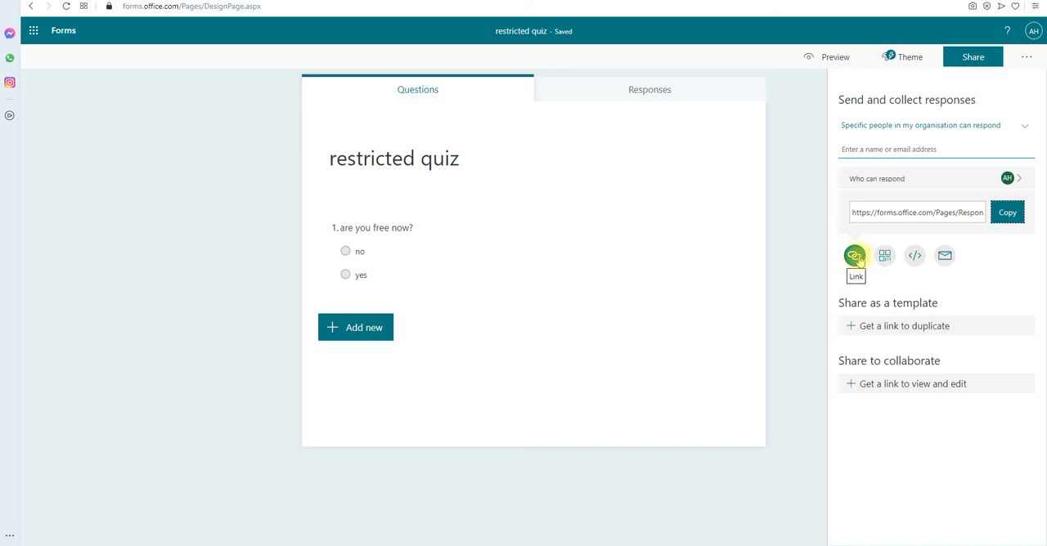
click(1008, 212)
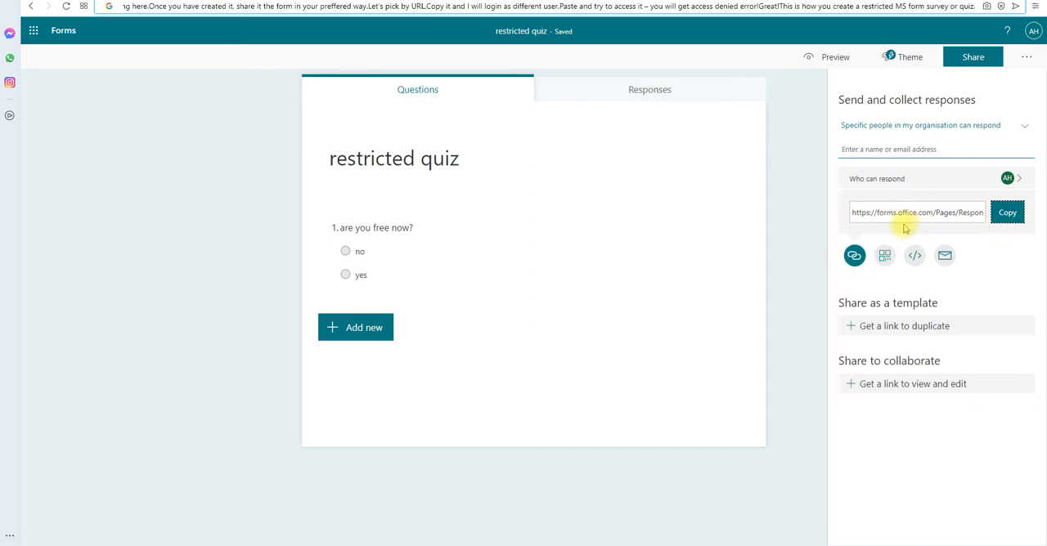
mouse_move(883, 255)
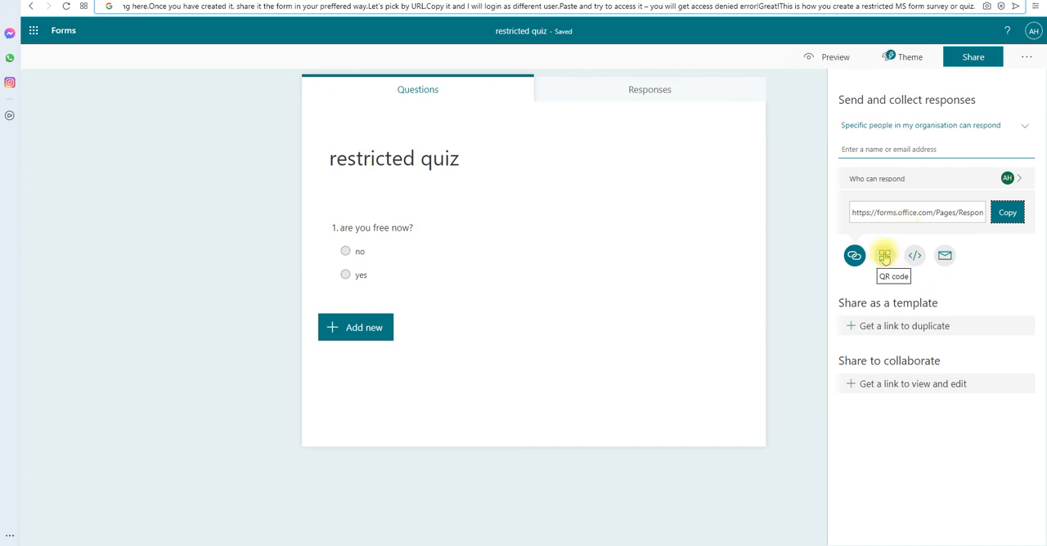
mouse_move(406, 515)
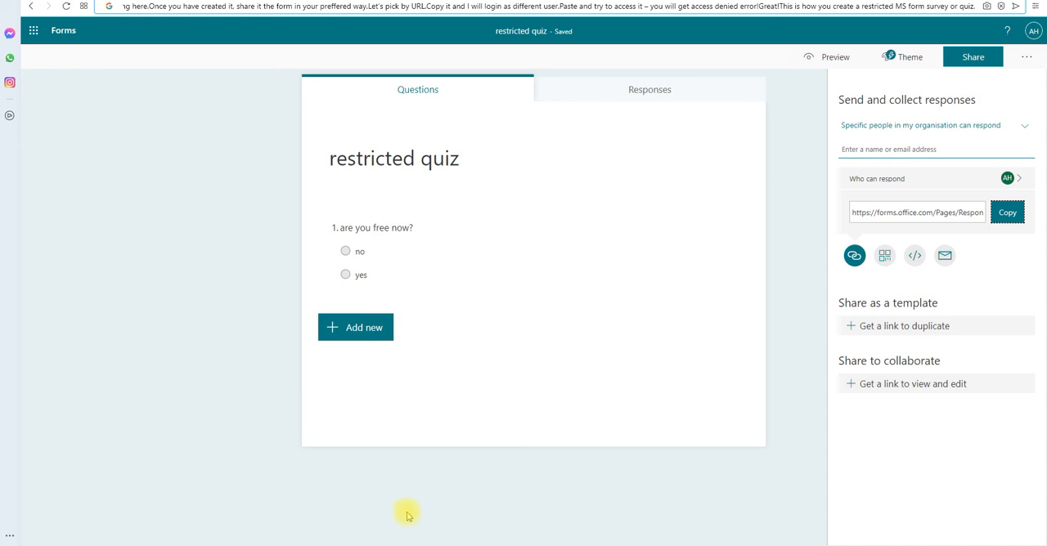
click(1007, 213)
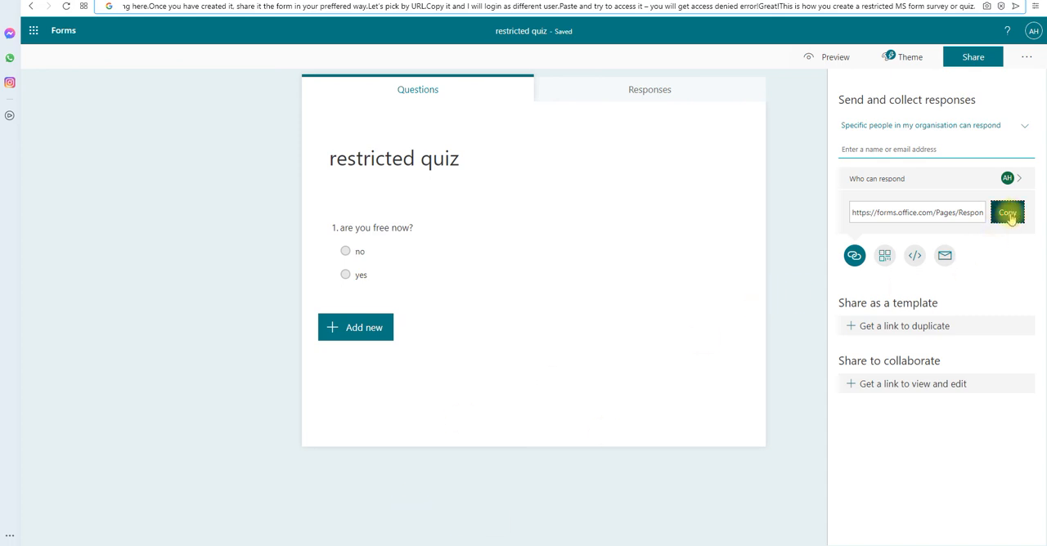
click(1007, 212)
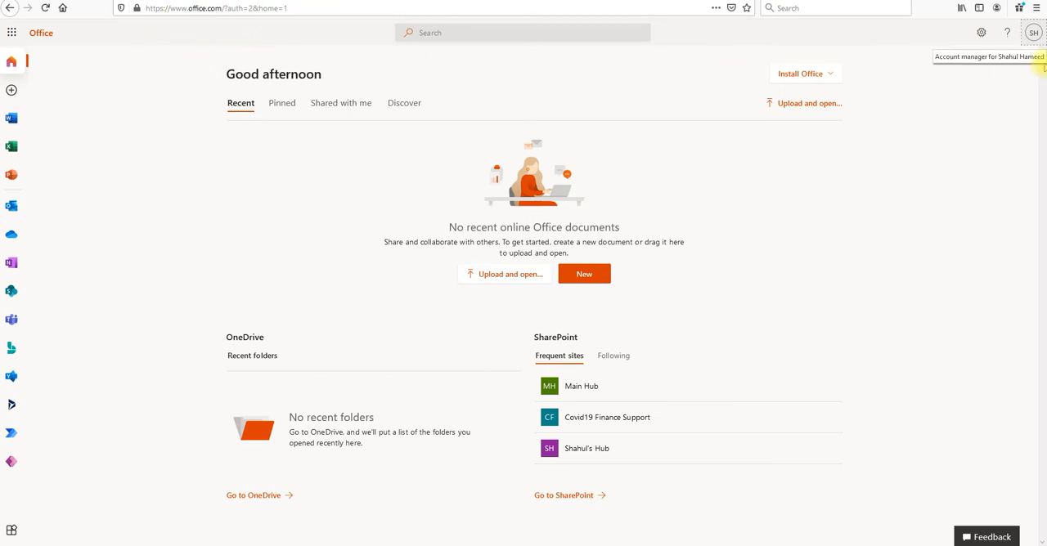
- Load the pasted quiz URL in the other user's browser, reaching the permission-denied page
click(1034, 32)
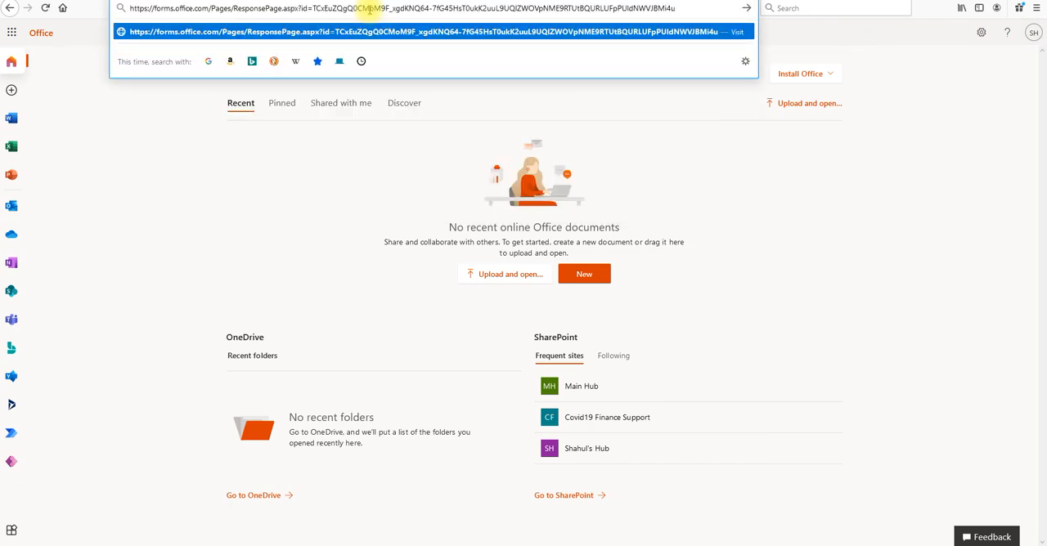
key(Enter)
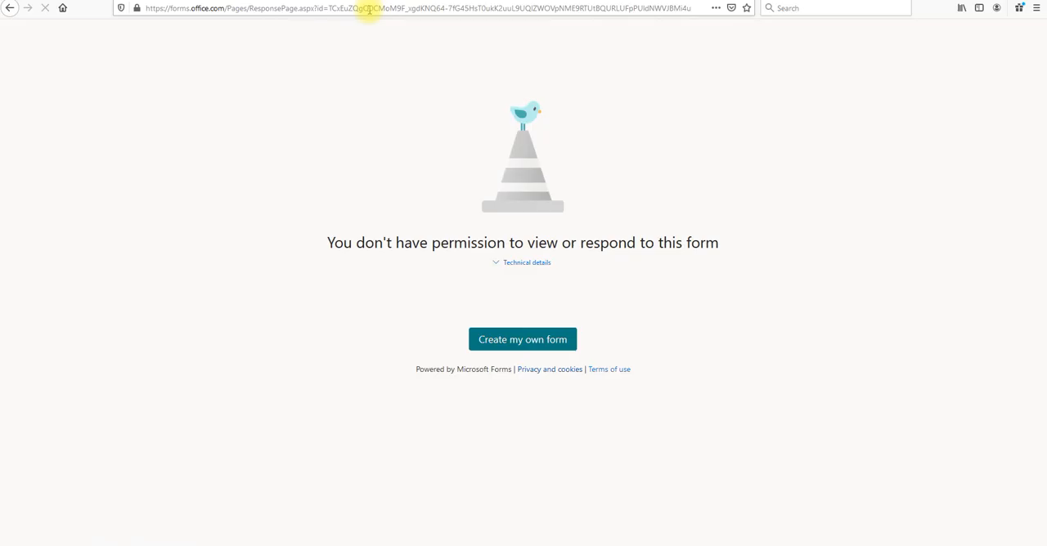